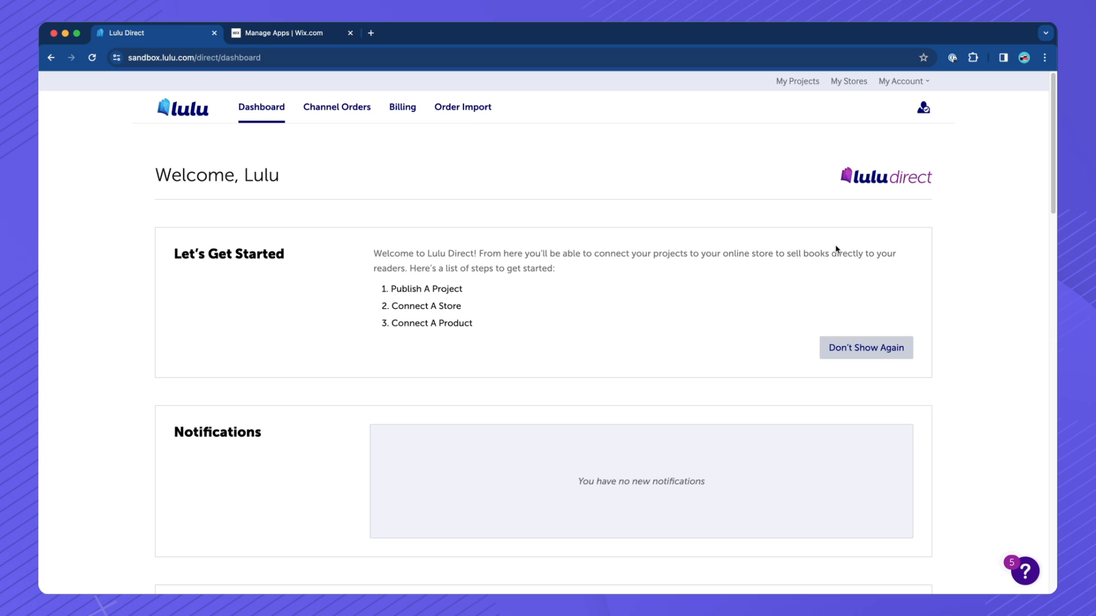
Scroll down Creative Test Store's Store Details page in Lulu Direct.
scroll(down, 3)
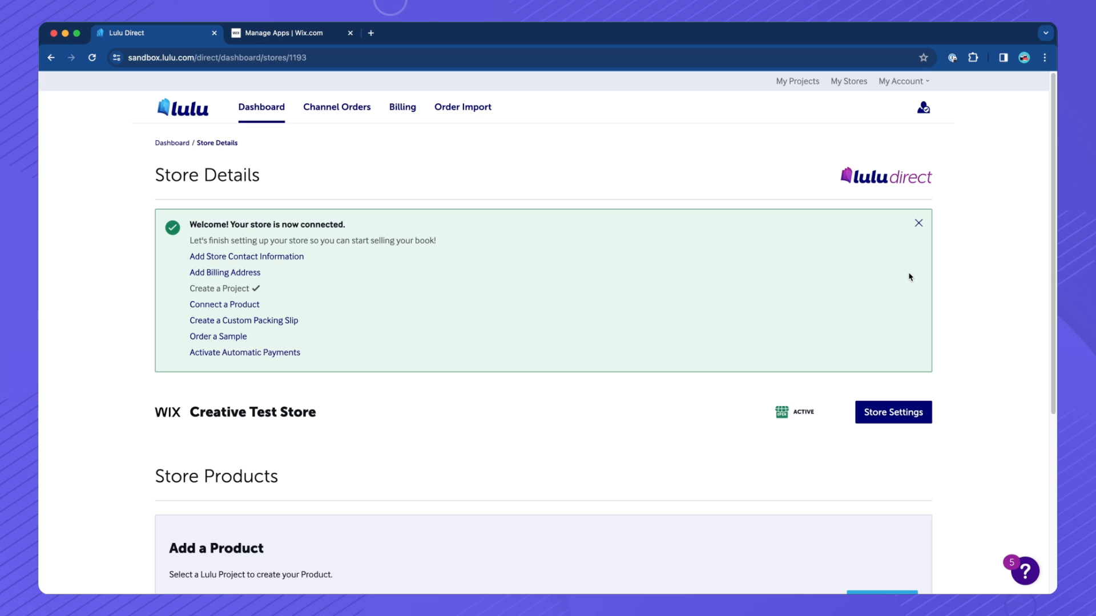
scroll(down, 3)
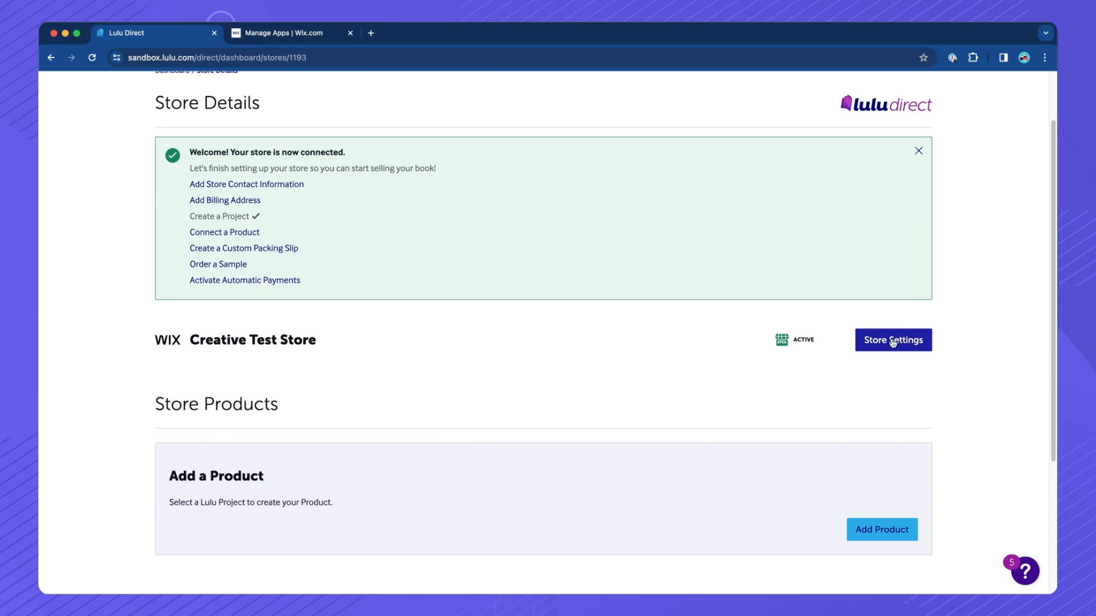
Save contact info for Lulu Press, 555 Park Offices Dr, Durham, NC 27709, with phone.
click(893, 340)
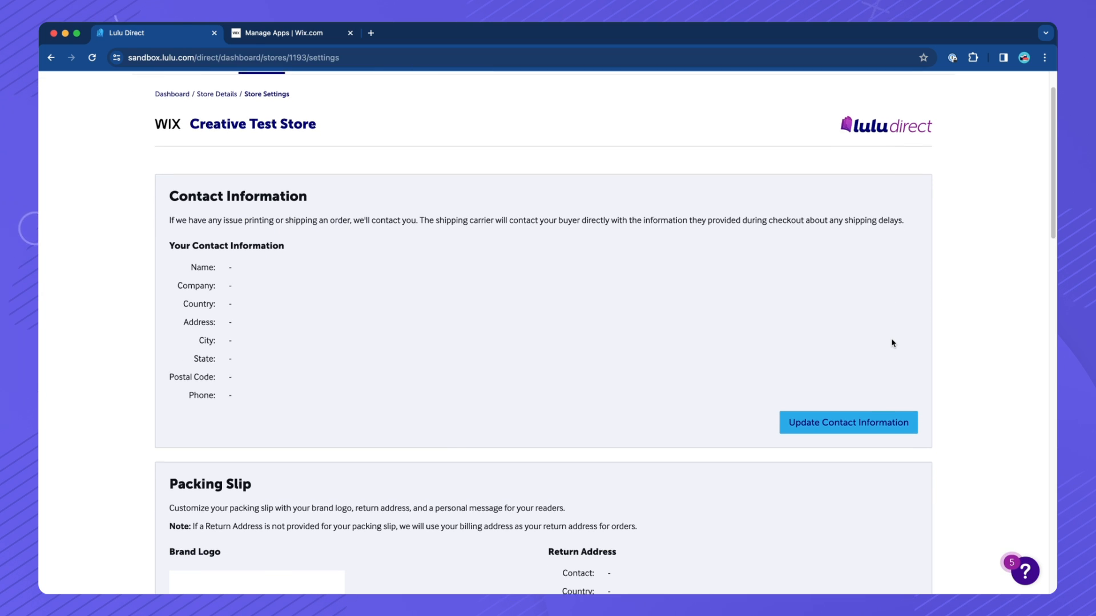
click(848, 422)
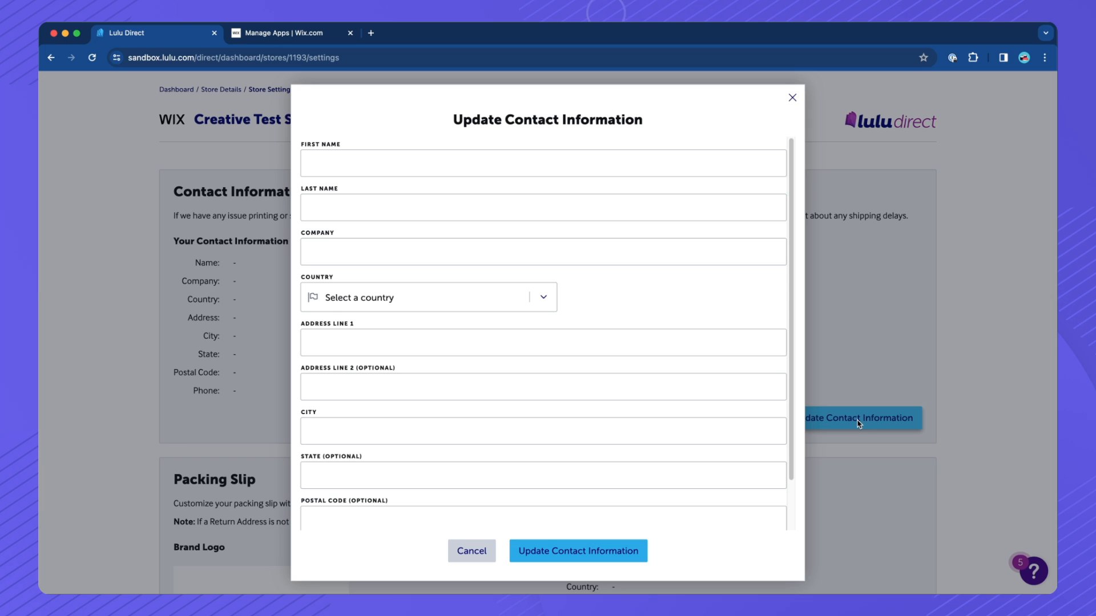
text(555 Park)
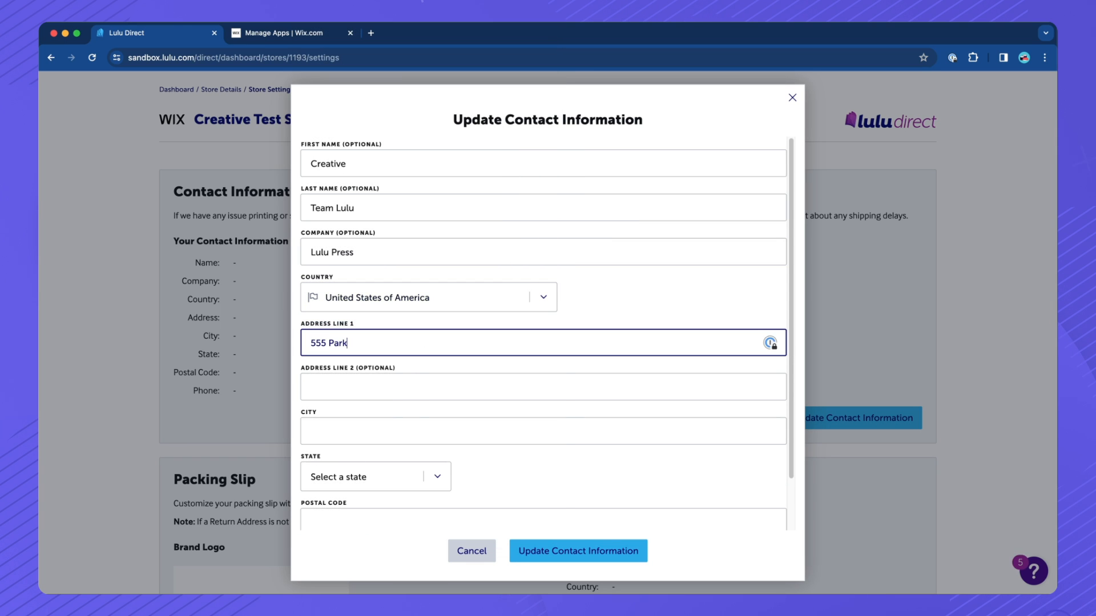
text(555-555)
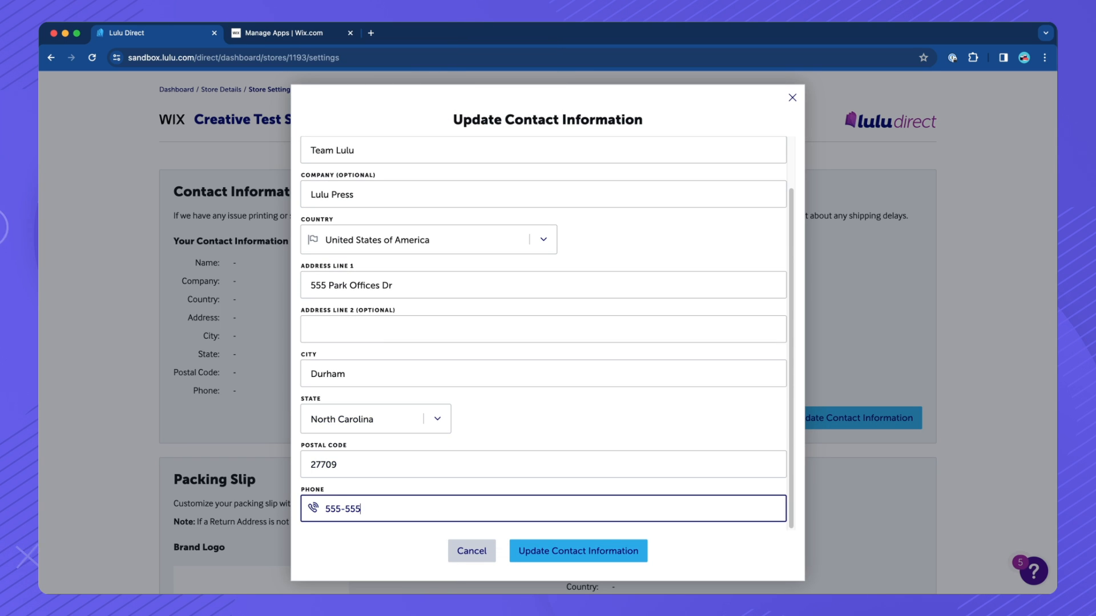
click(578, 551)
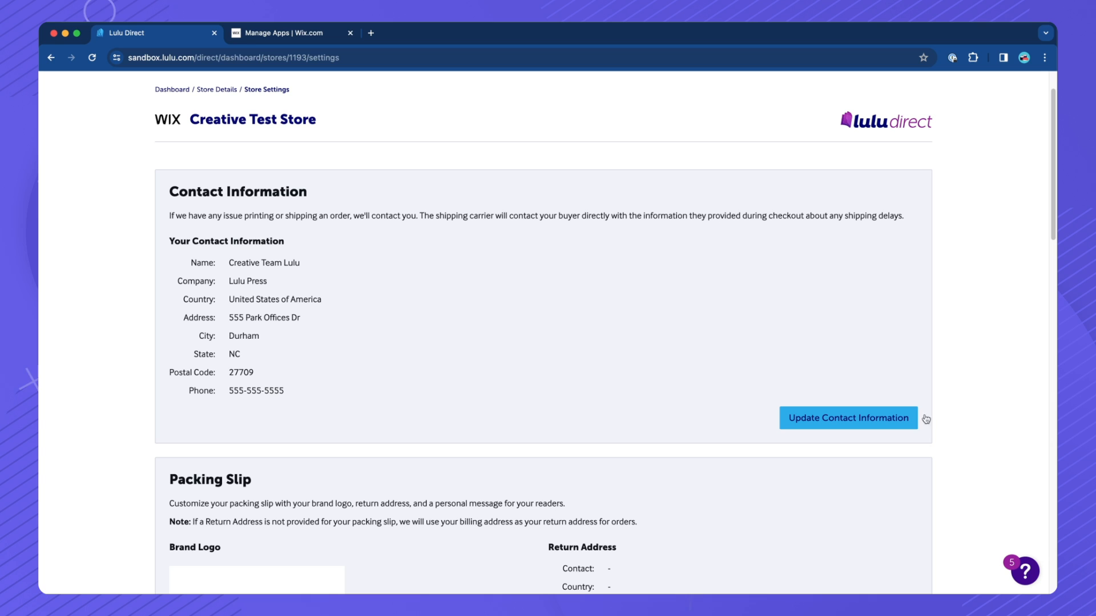
Save a packing slip with logo, Durham return address and 'Thank you for shopping with us!'.
scroll(down, 3)
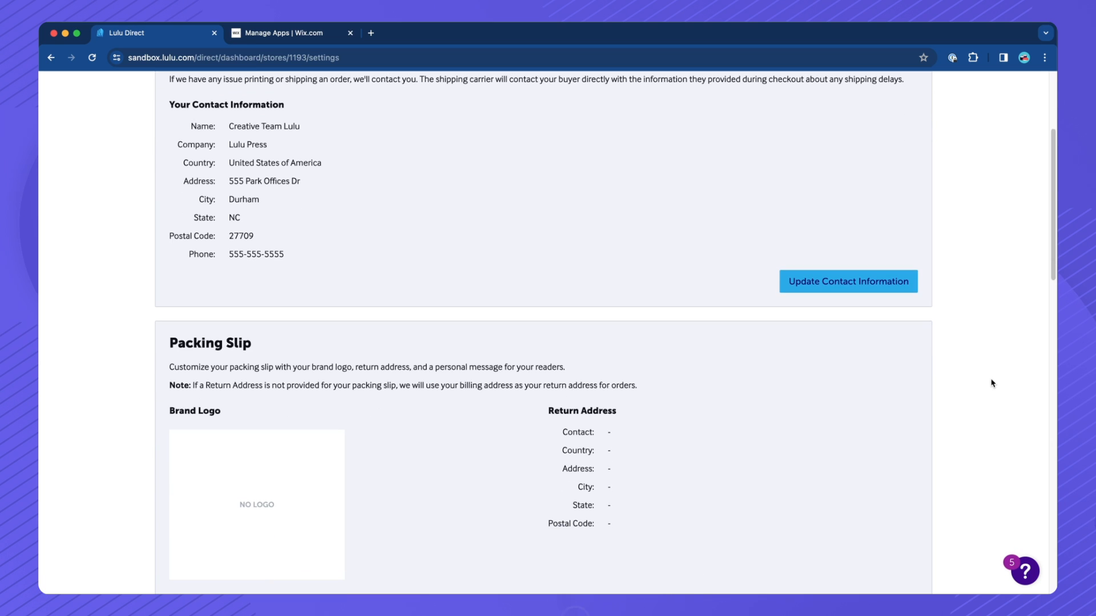
scroll(down, 3)
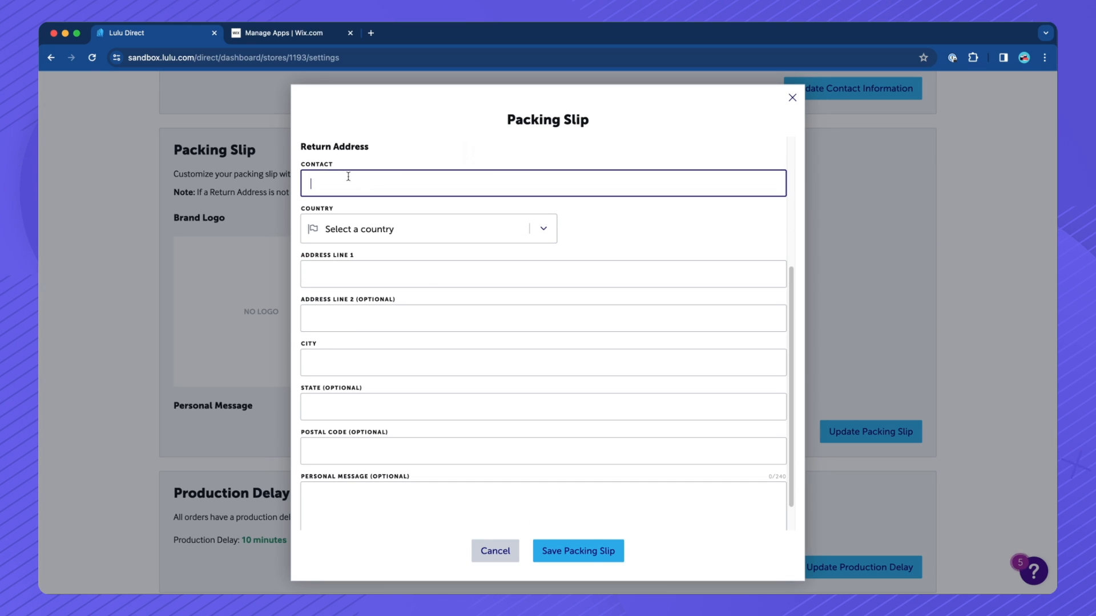
text(Dr)
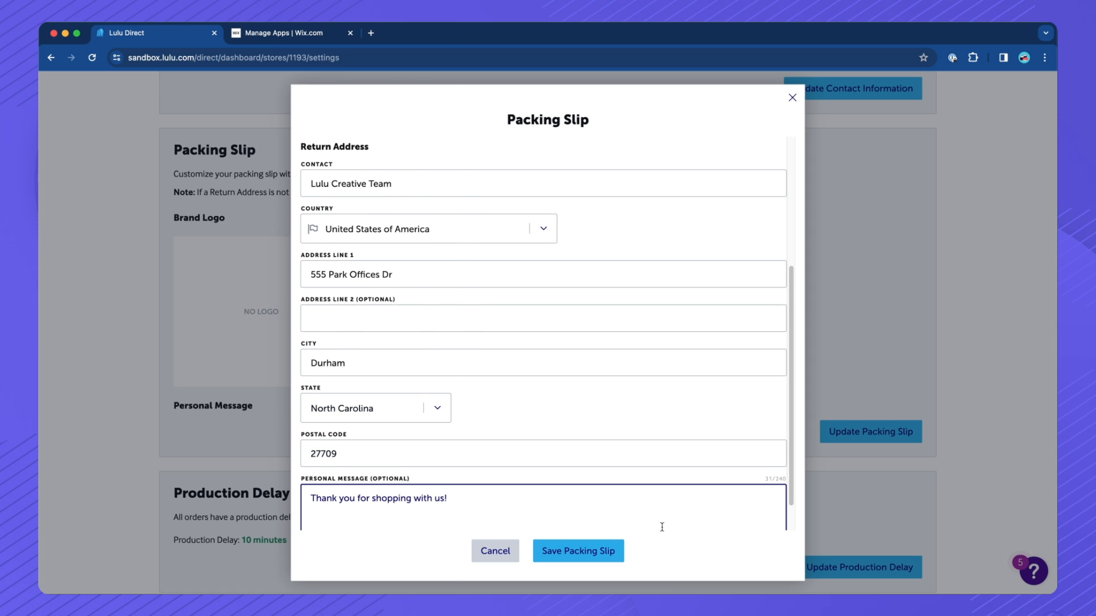
click(577, 551)
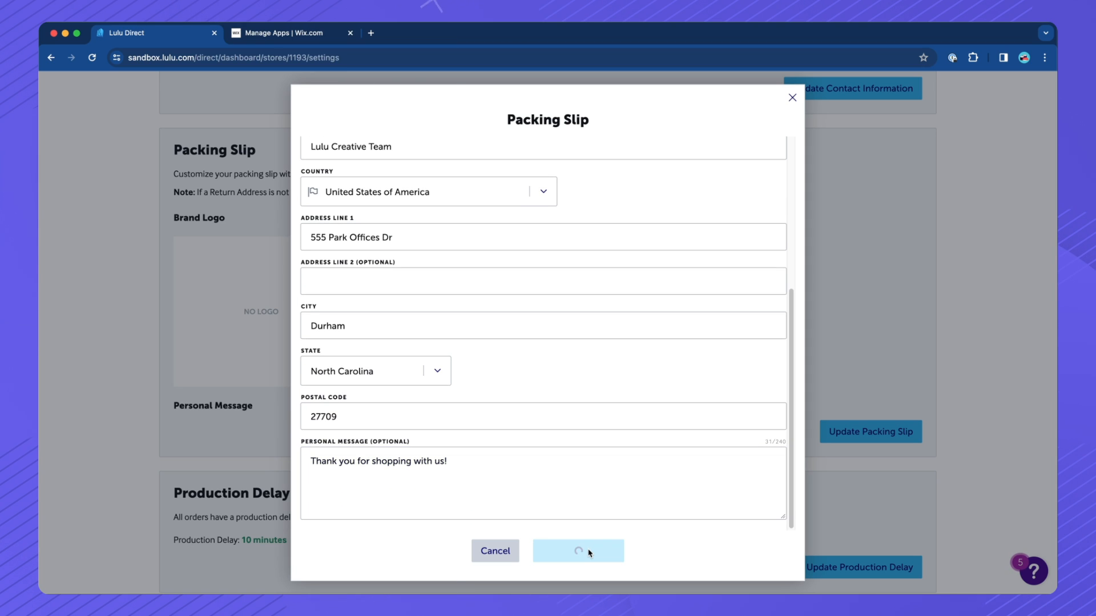
click(577, 551)
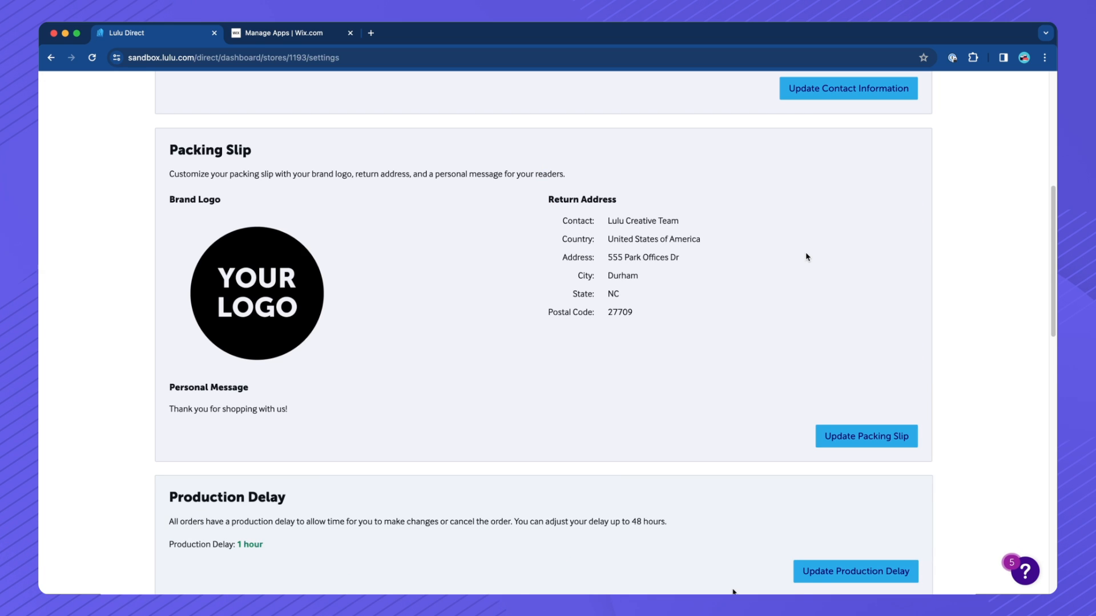
Change the production delay from 60 to 240 minutes and save.
scroll(down, 3)
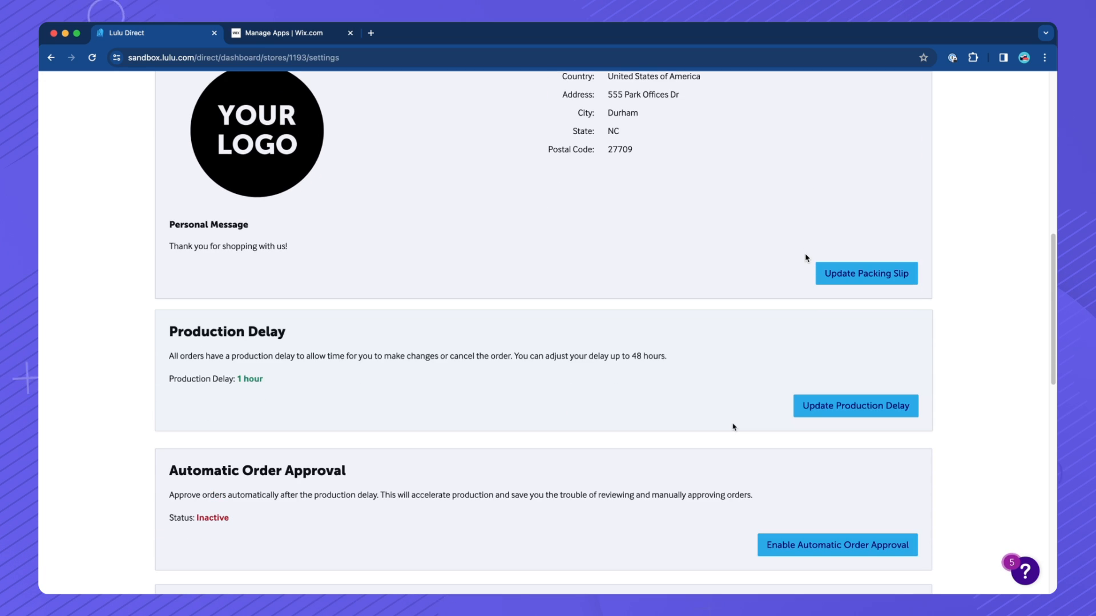
scroll(down, 3)
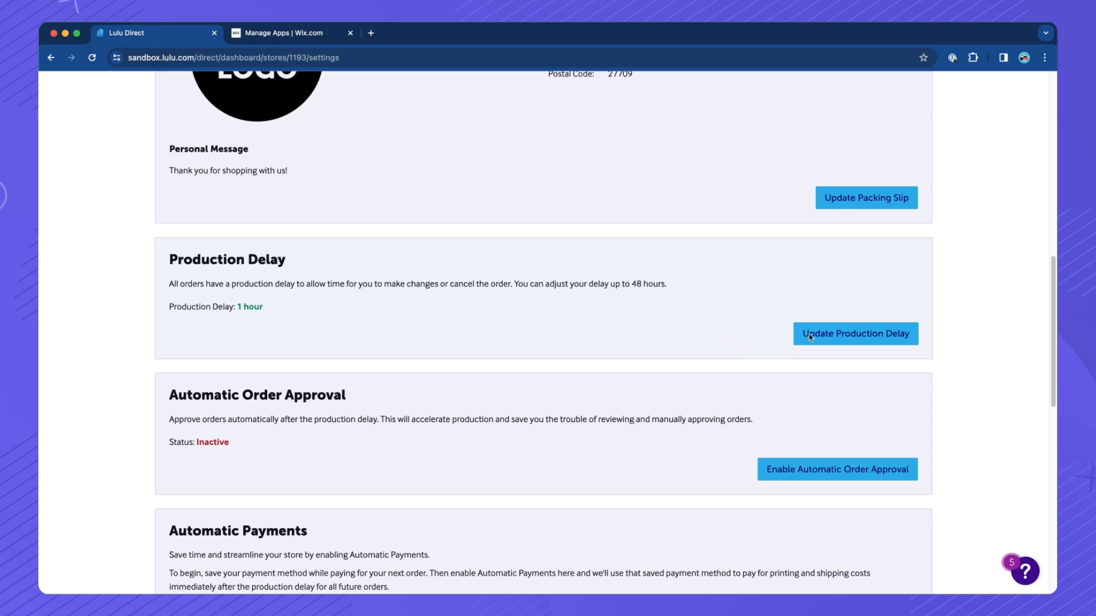
click(856, 333)
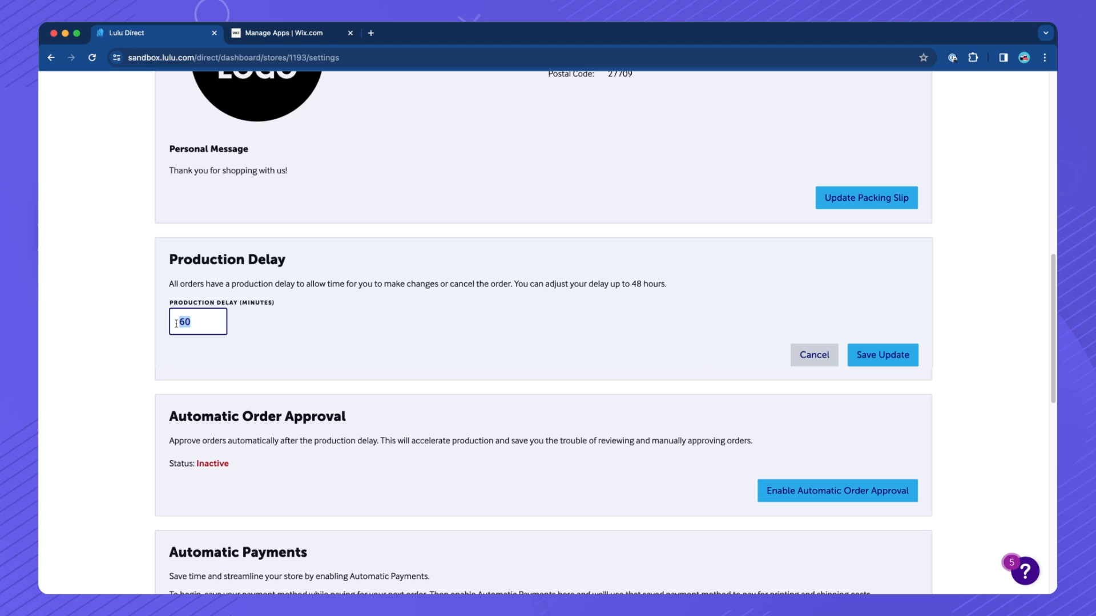
text(240)
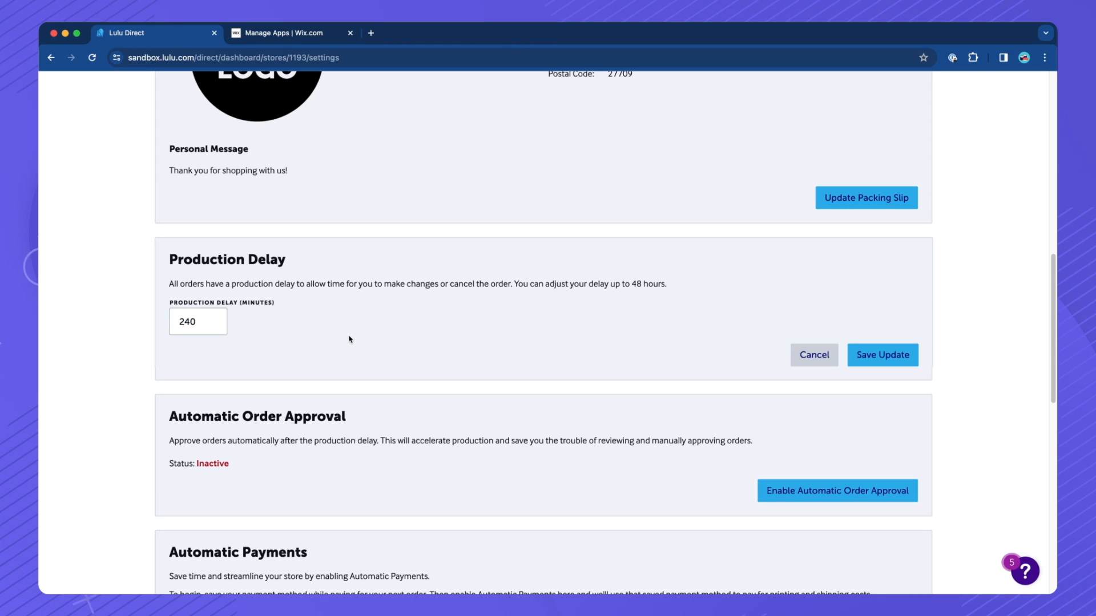
click(882, 355)
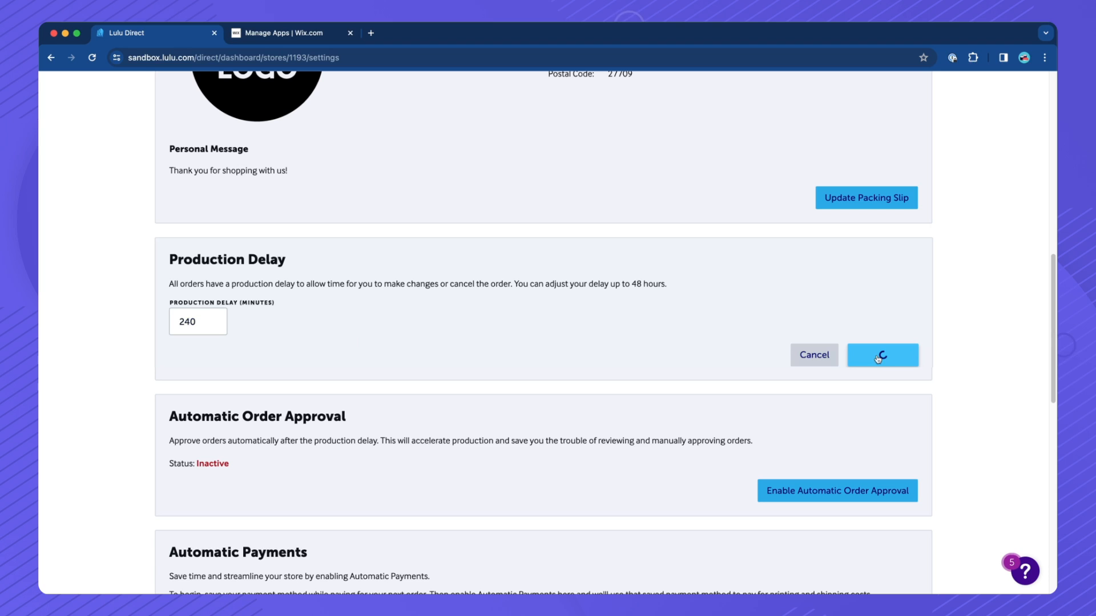
click(882, 354)
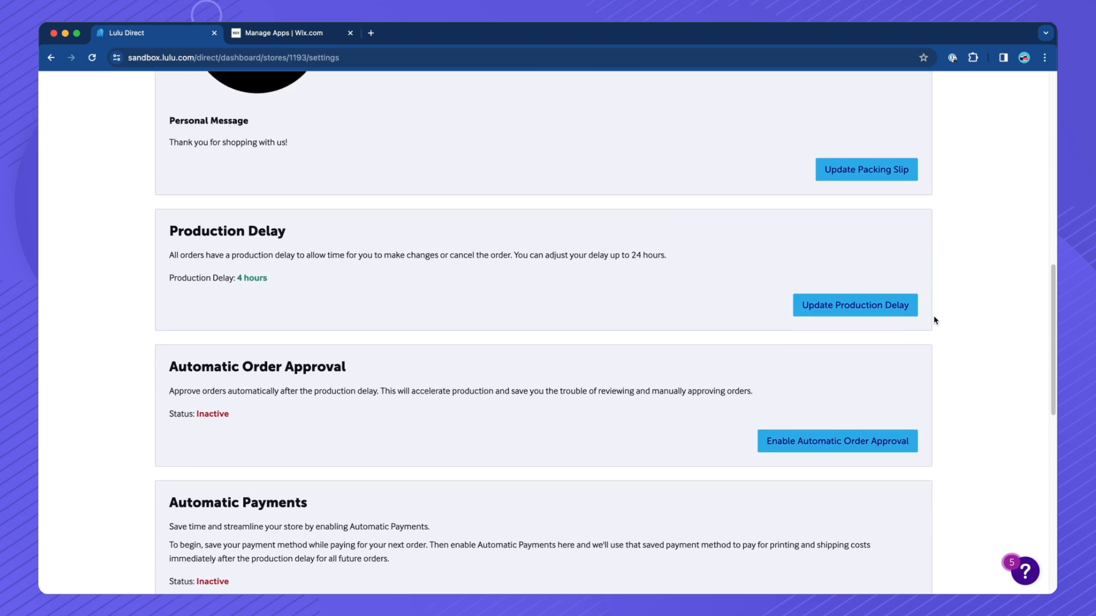
Enable automatic order approval and confirm it in the dialog.
scroll(down, 3)
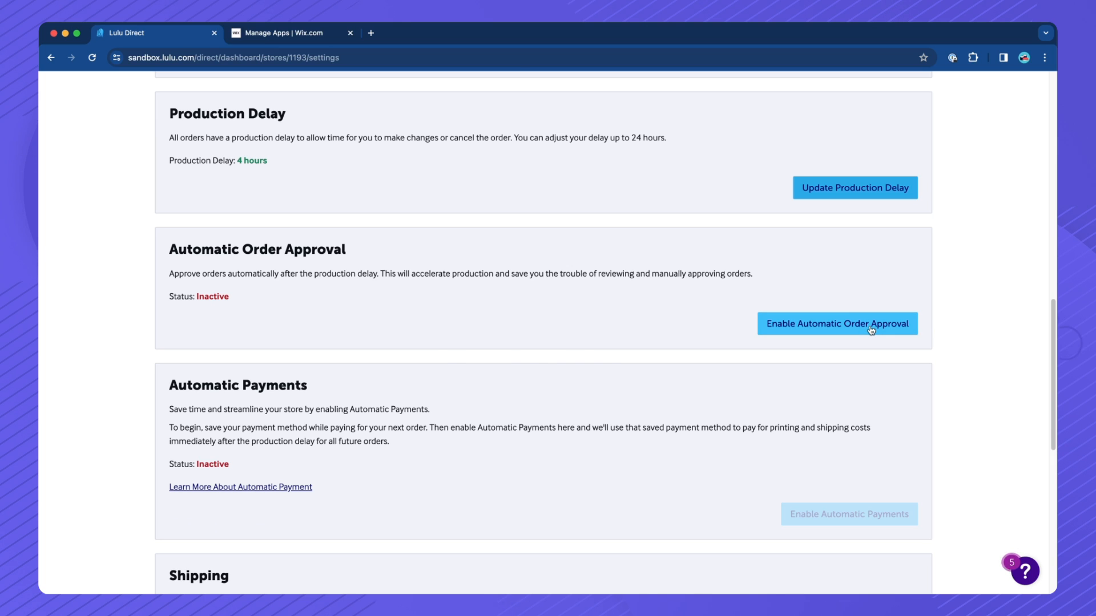
click(837, 323)
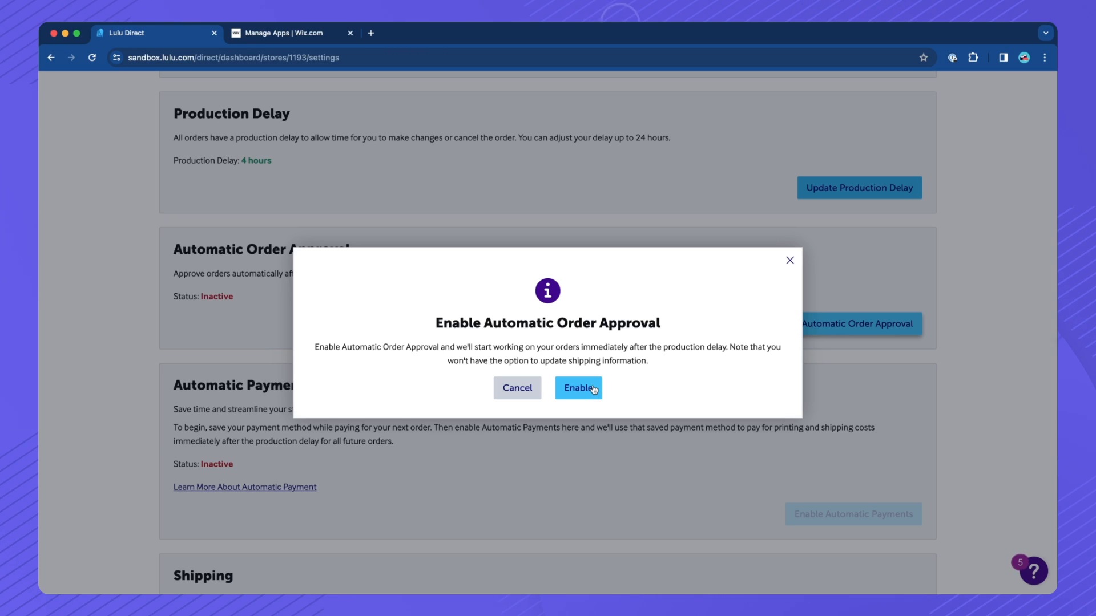
click(577, 388)
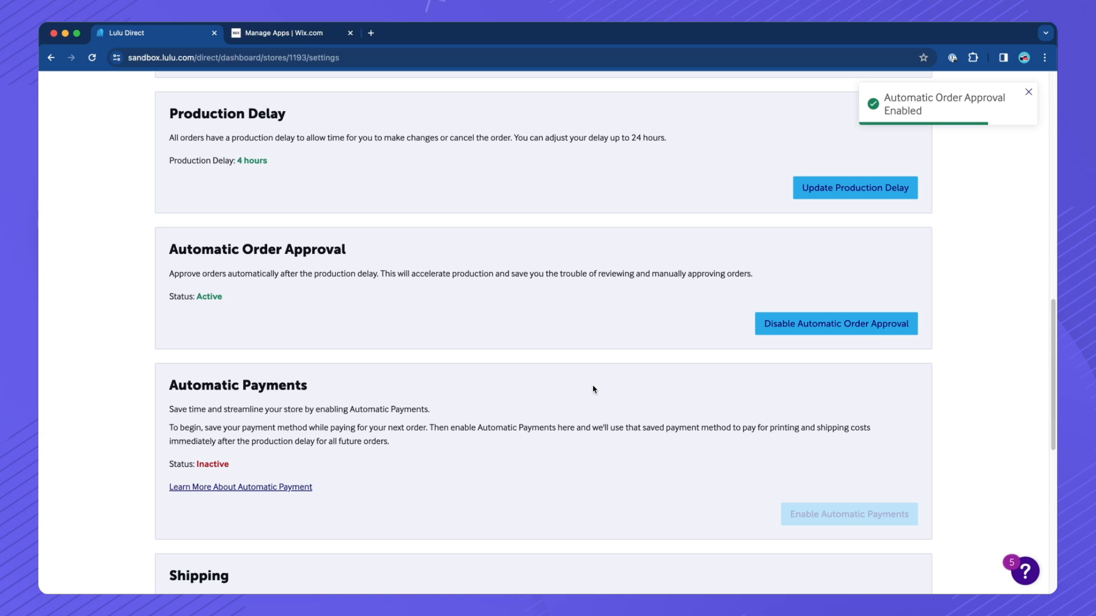
scroll(up, 3)
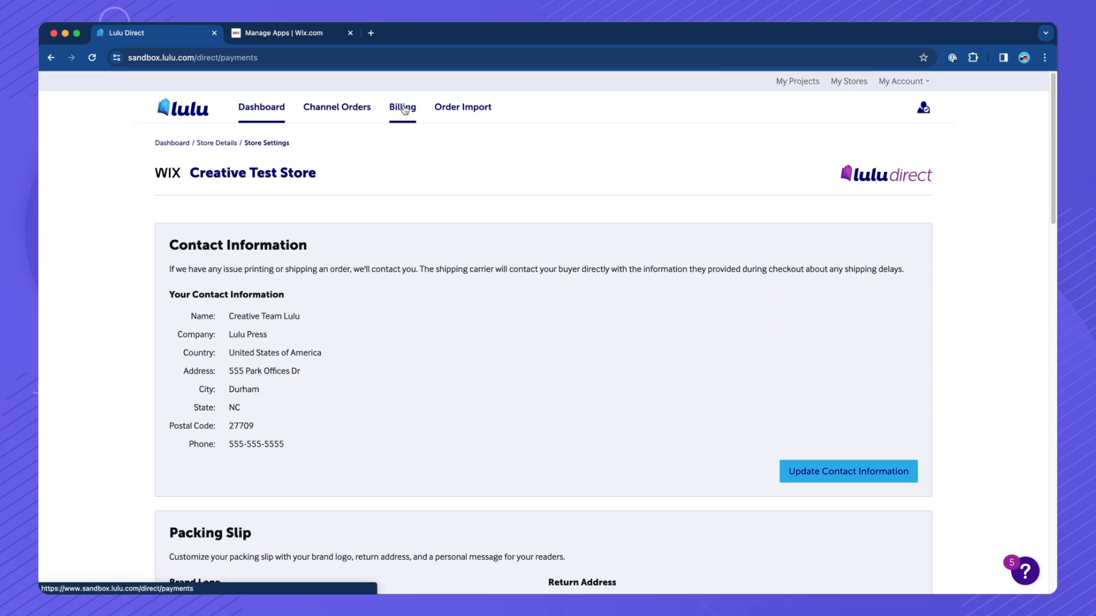
click(402, 106)
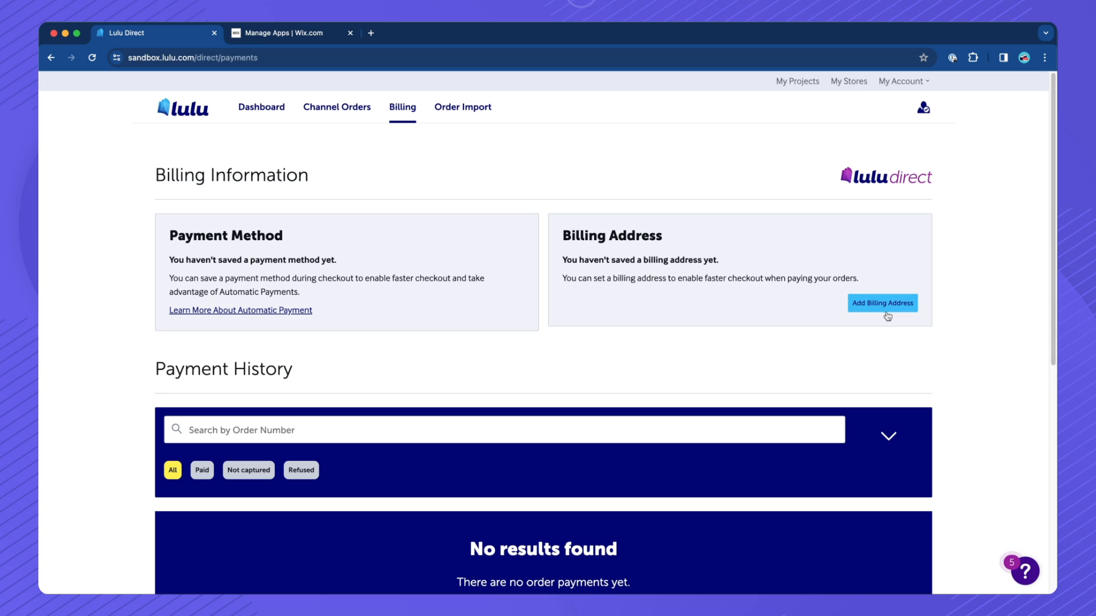
click(881, 302)
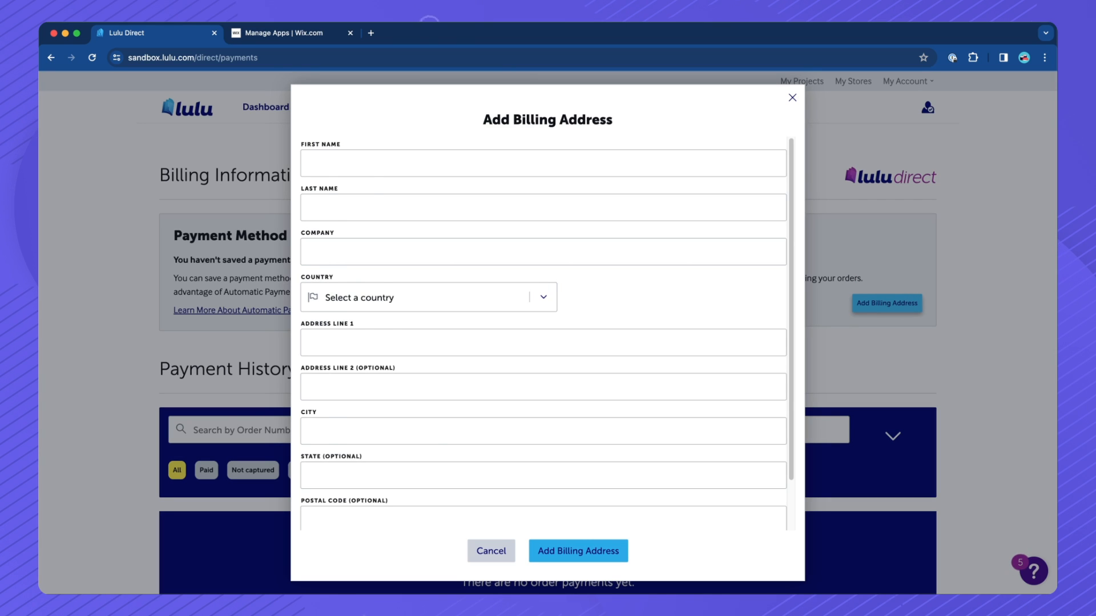
text(555-555-5555)
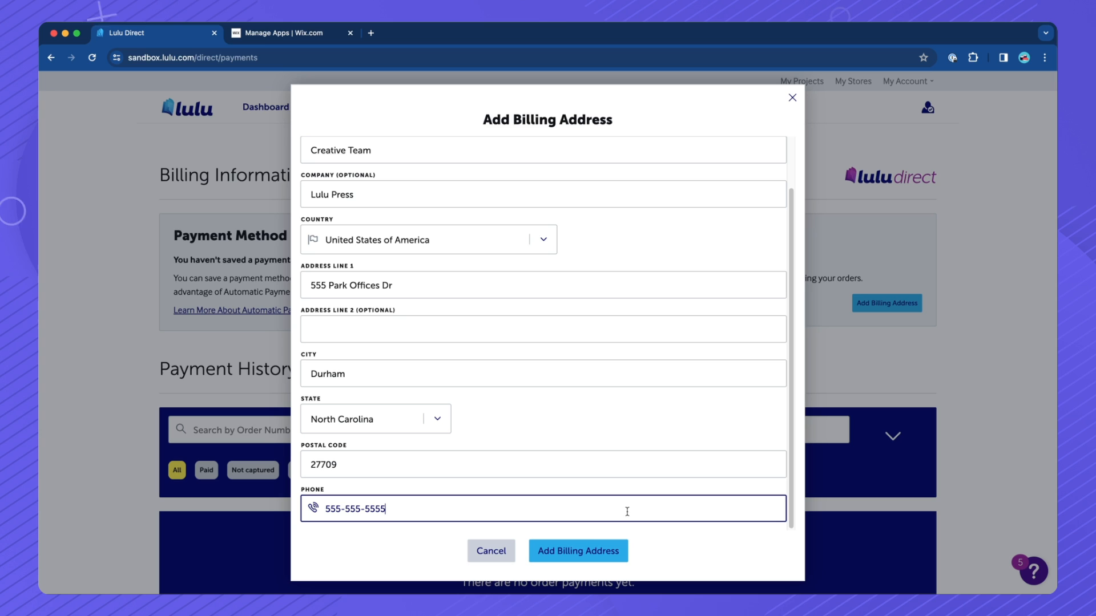